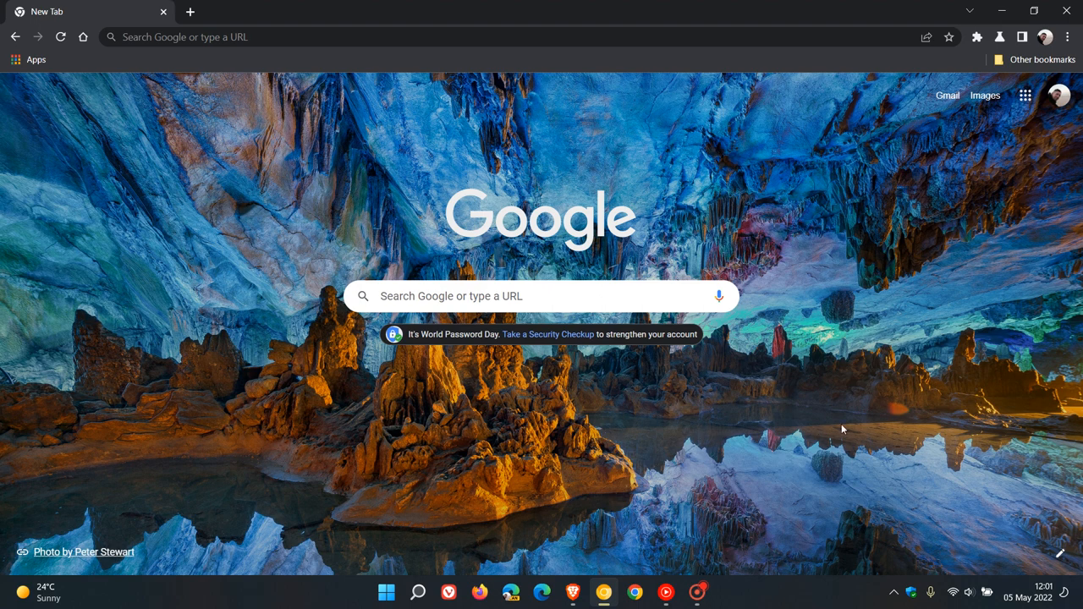
{"action": "mouse_move", "coordinate": [912, 325]}
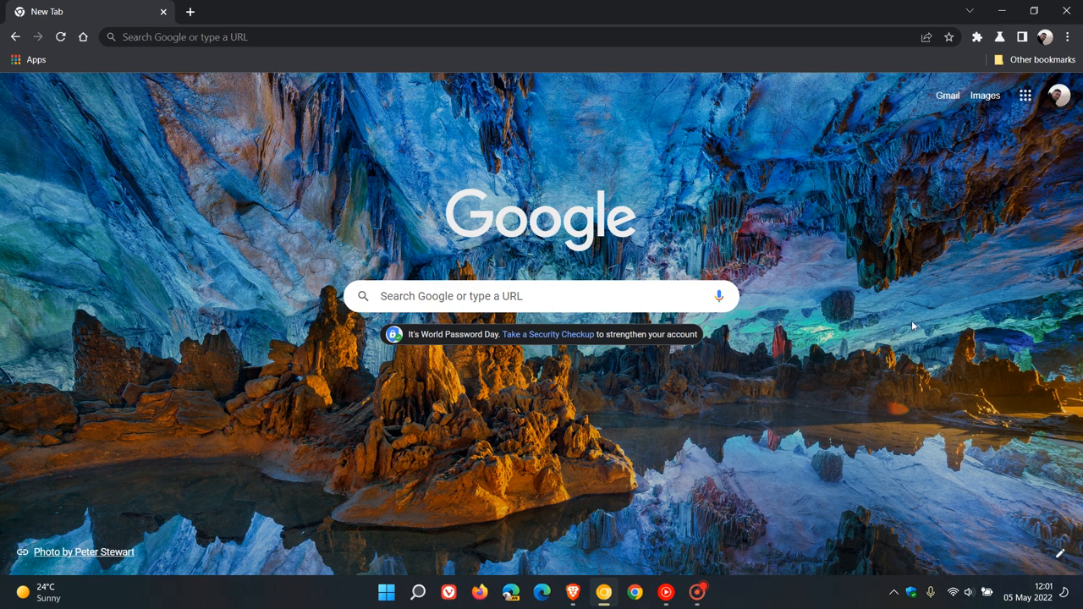